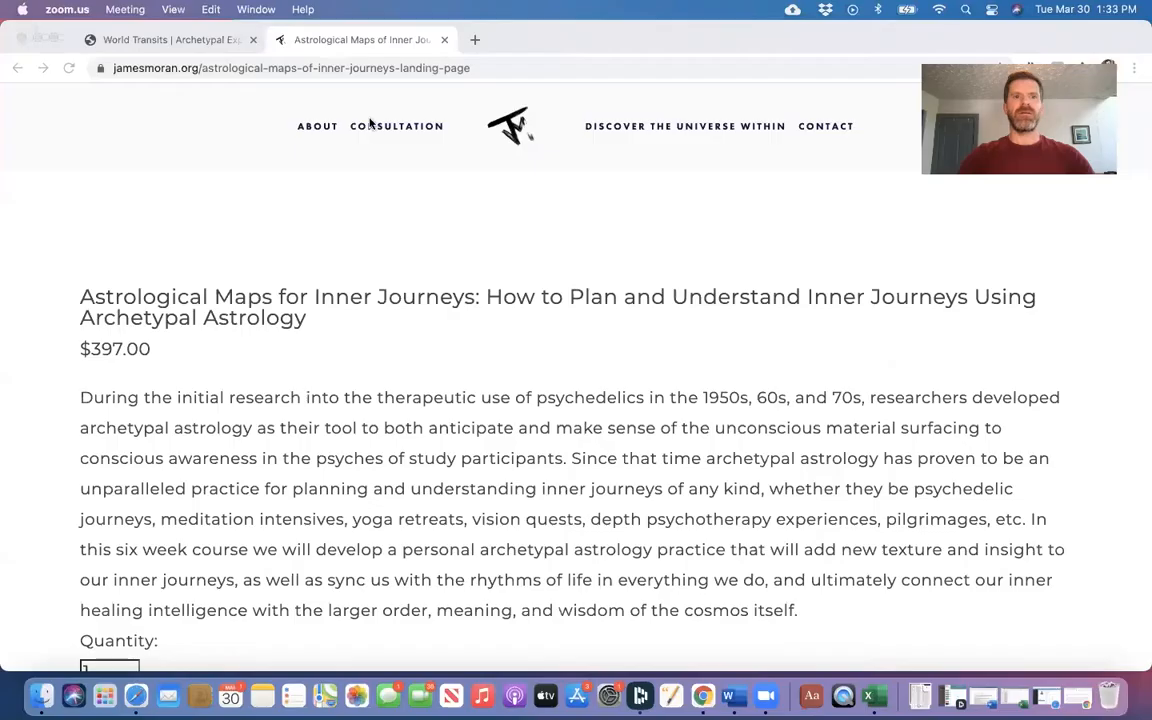
Step: Return to the Mar 27–Apr 4 2021 world Transit Timeline with Mercury Conjunct Neptune peaking
click(165, 40)
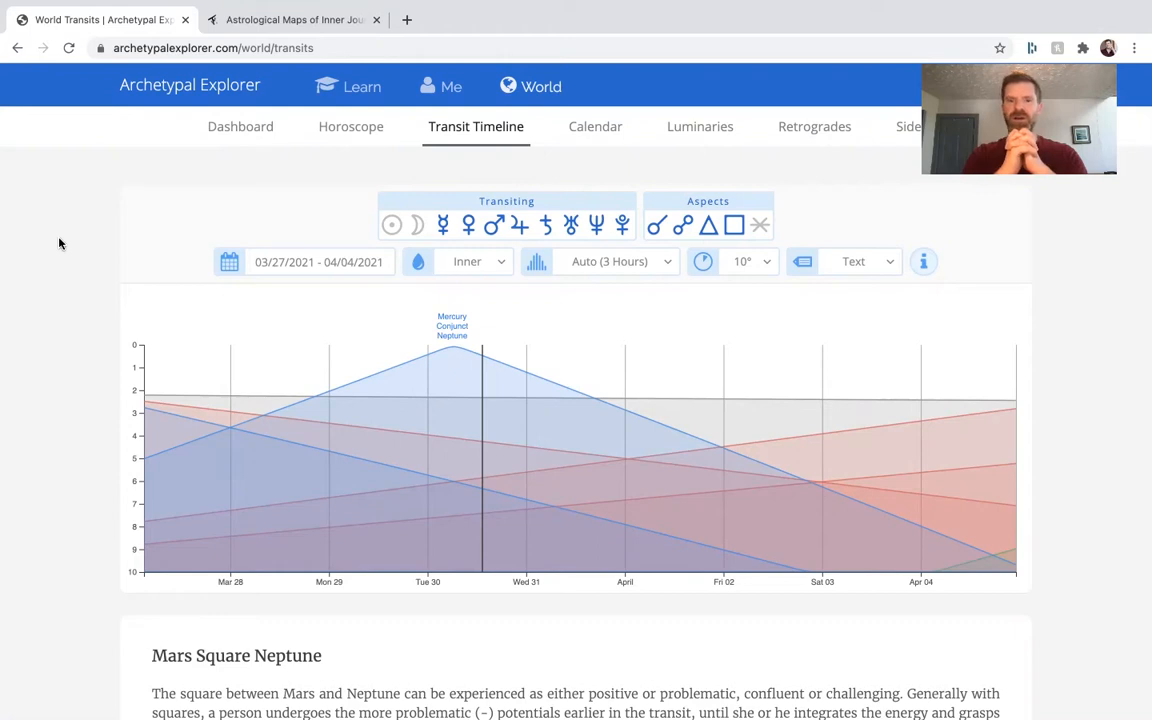
mouse_move(22, 258)
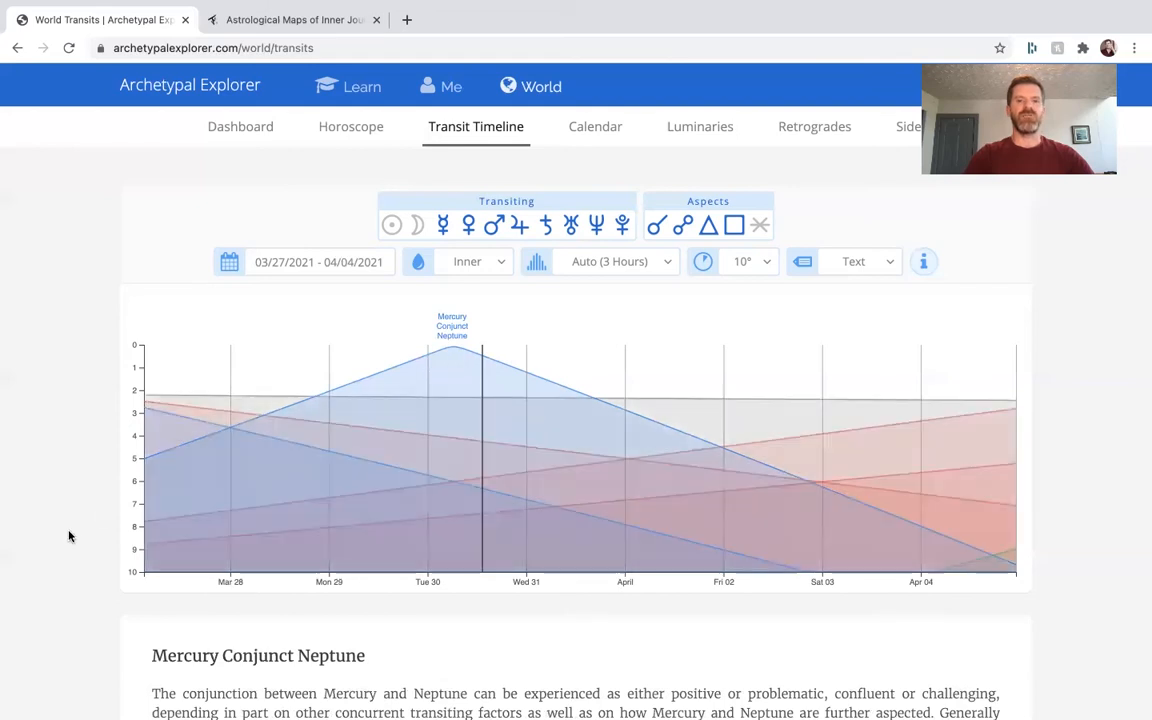
Step: Read the Mercury Conjunct Neptune write-up and its positive and negative transit qualities
scroll(down, 3)
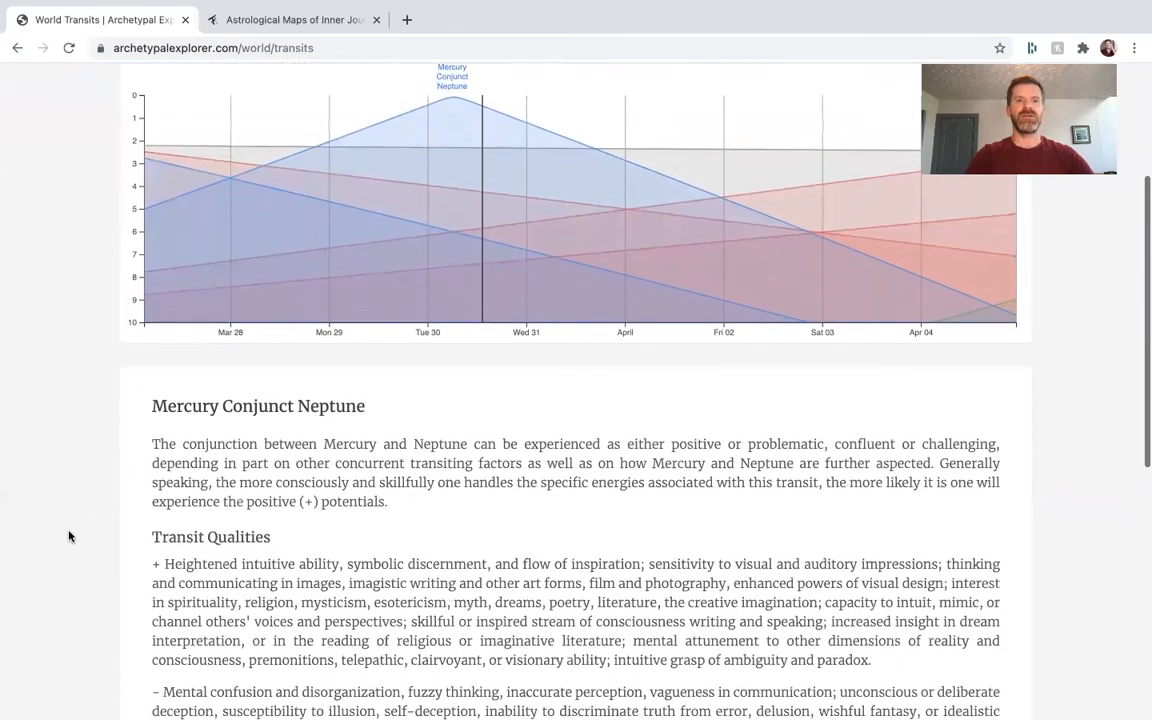
scroll(down, 3)
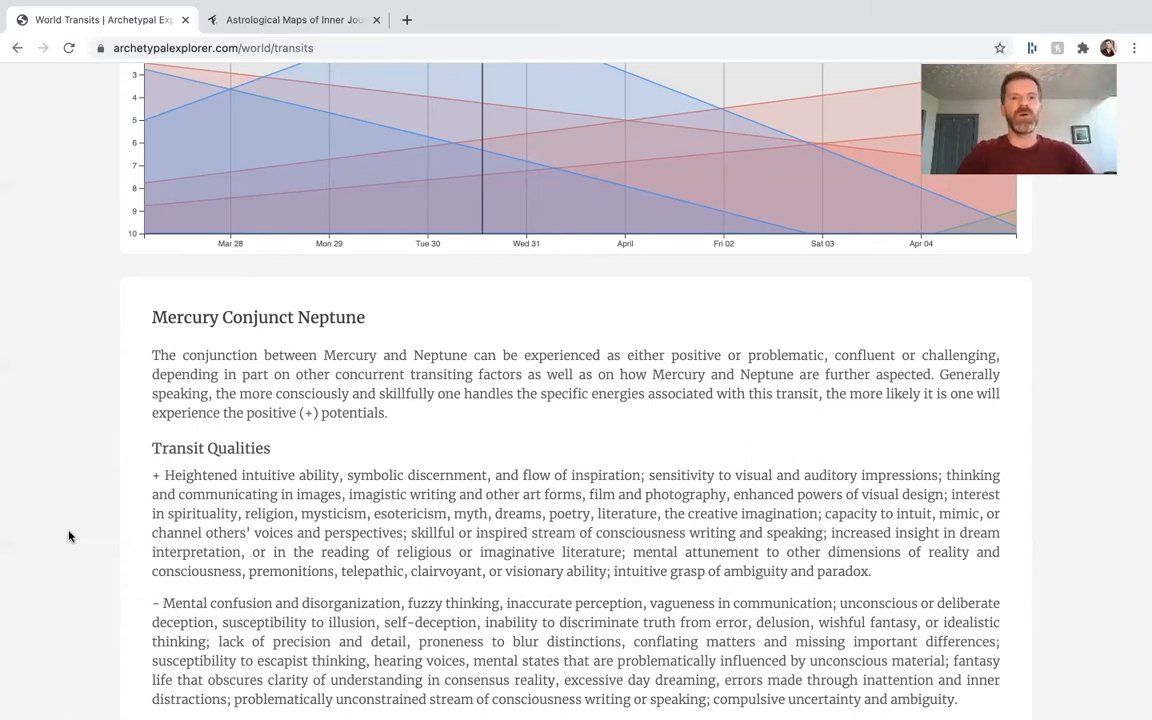
scroll(down, 3)
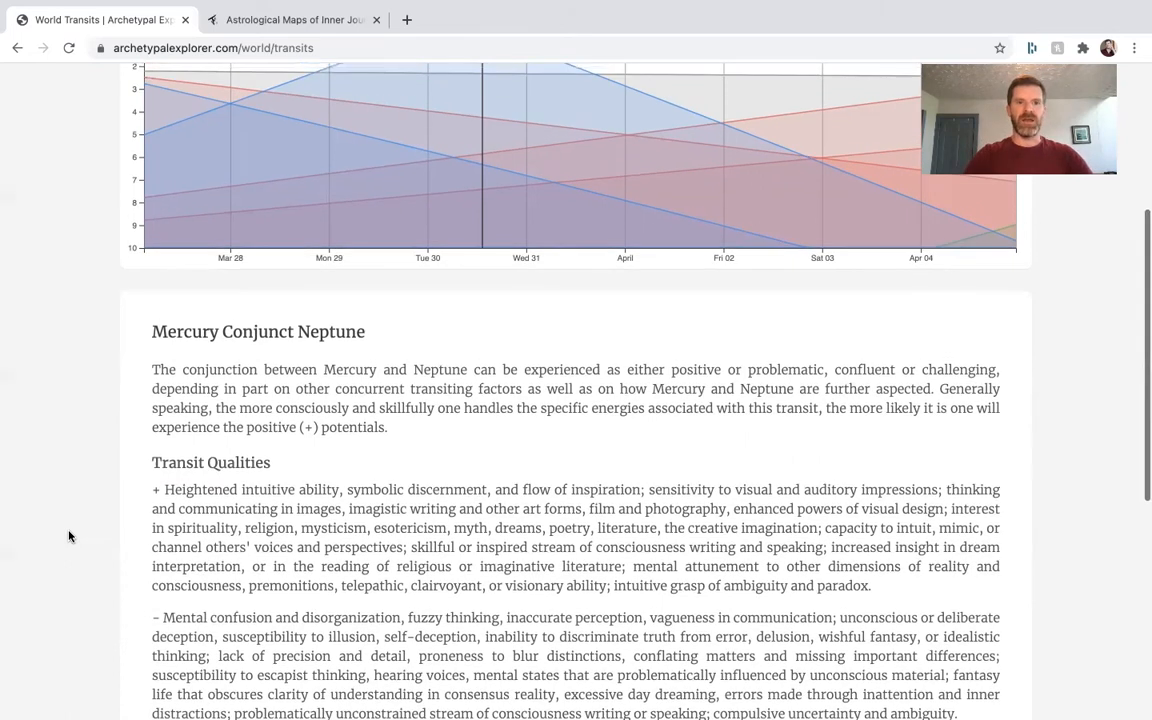
Step: Highlight the Mars Square Neptune curve and view its description below the chart
scroll(up, 3)
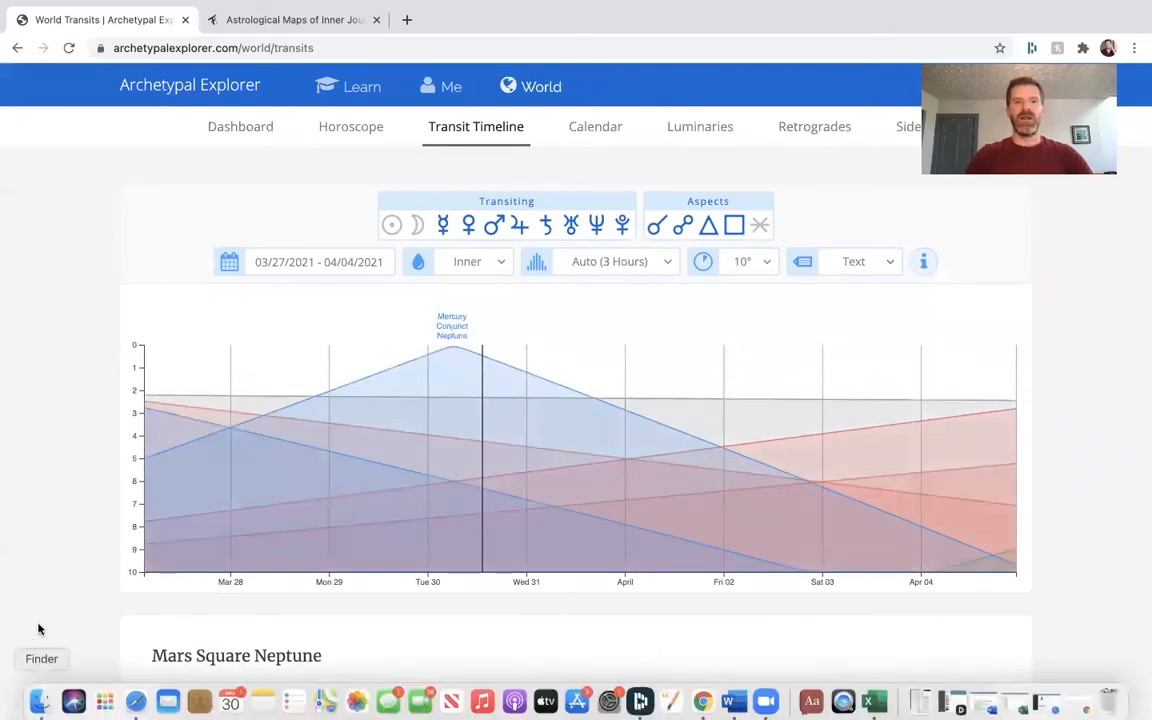
scroll(down, 3)
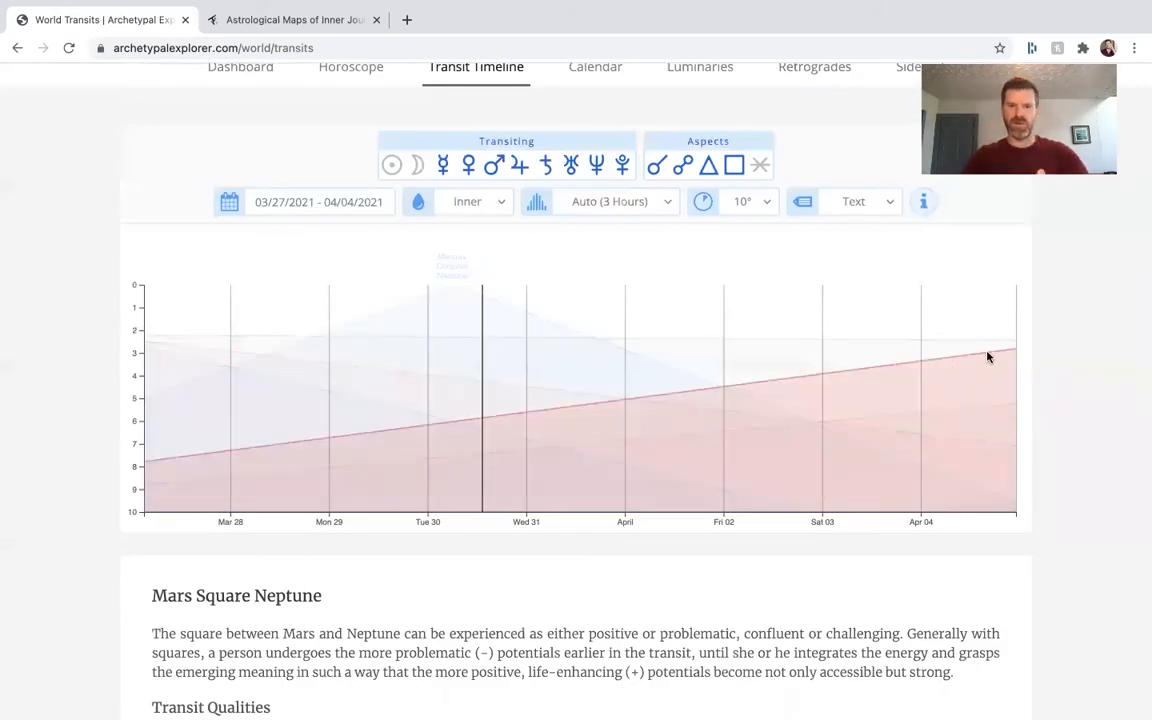
scroll(down, 3)
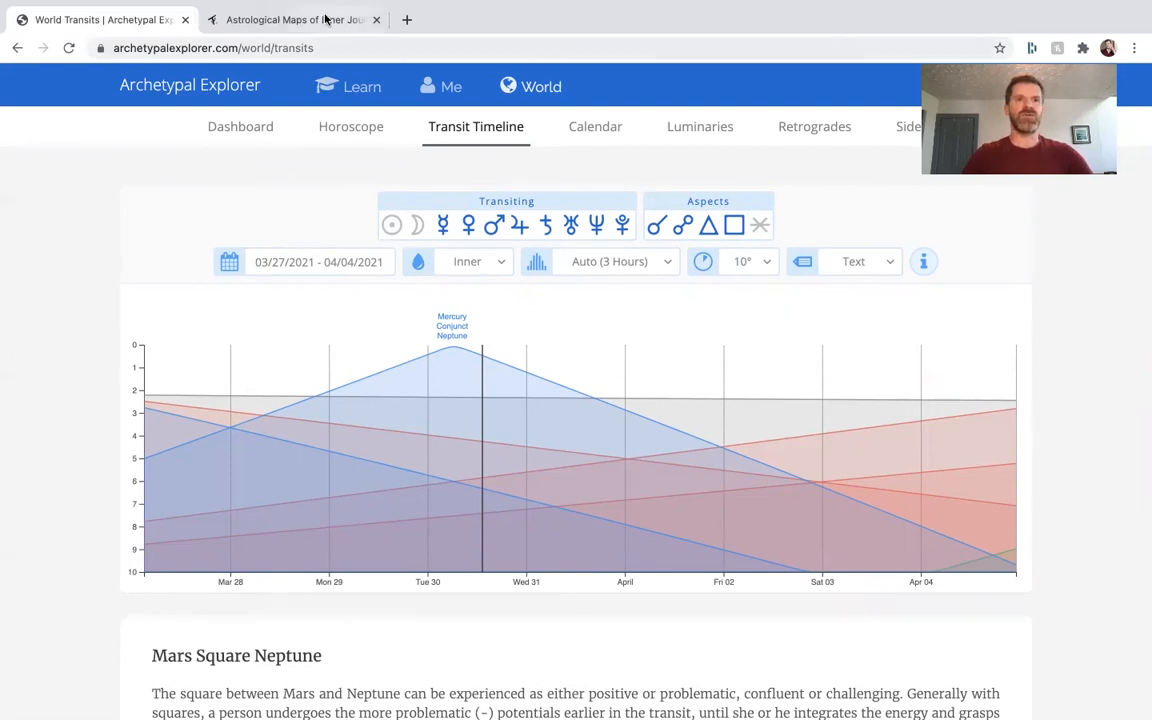
Step: Switch to the 'Astrological Maps for Inner Journeys' course page showing the $397.00 price
click(290, 19)
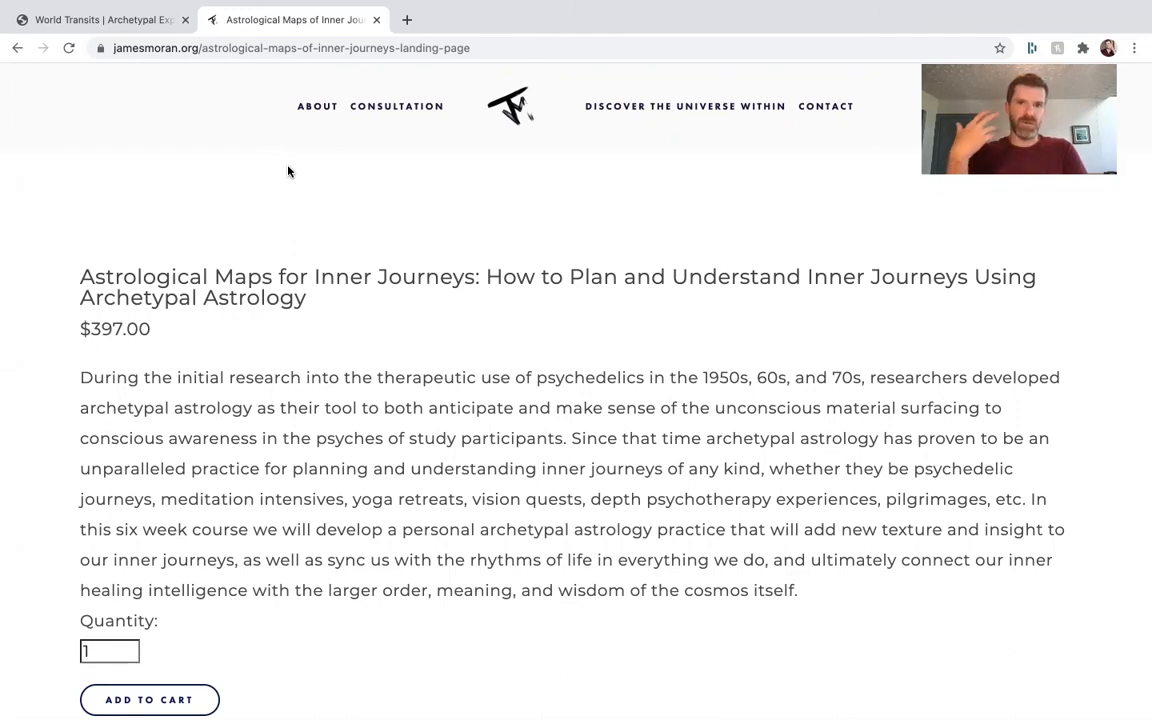
Step: Scroll through the Course Prospectus, Modules Two to Six, dated April 18 to May 23
scroll(down, 3)
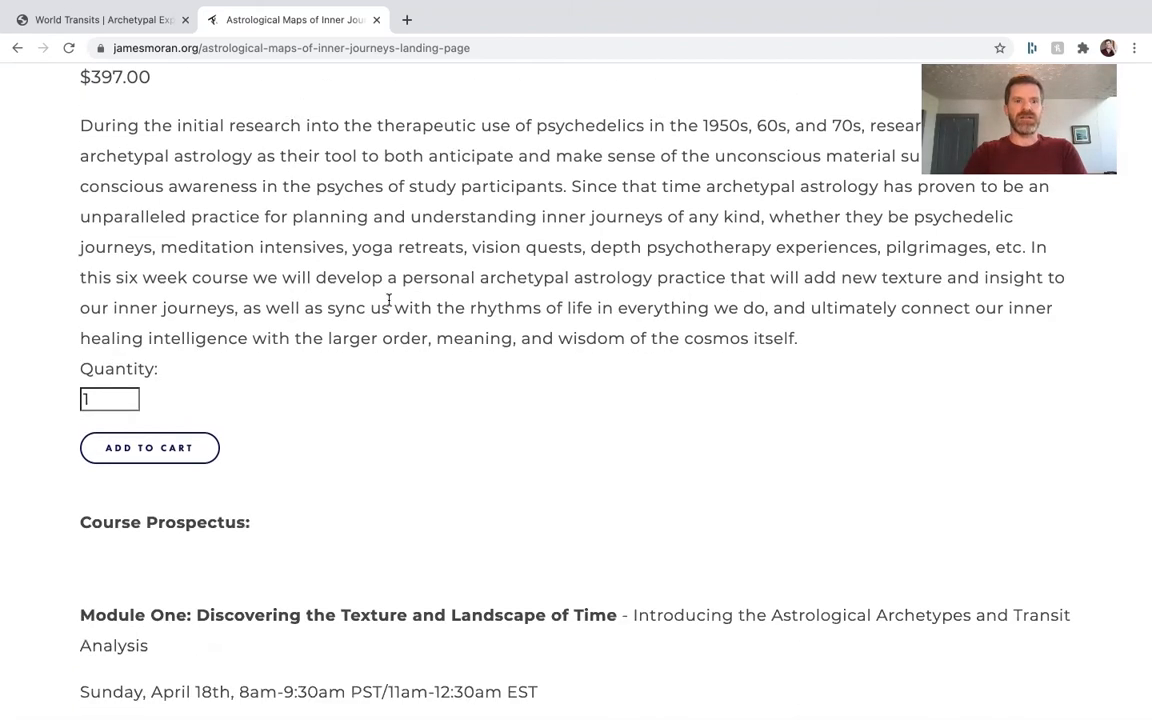
scroll(down, 3)
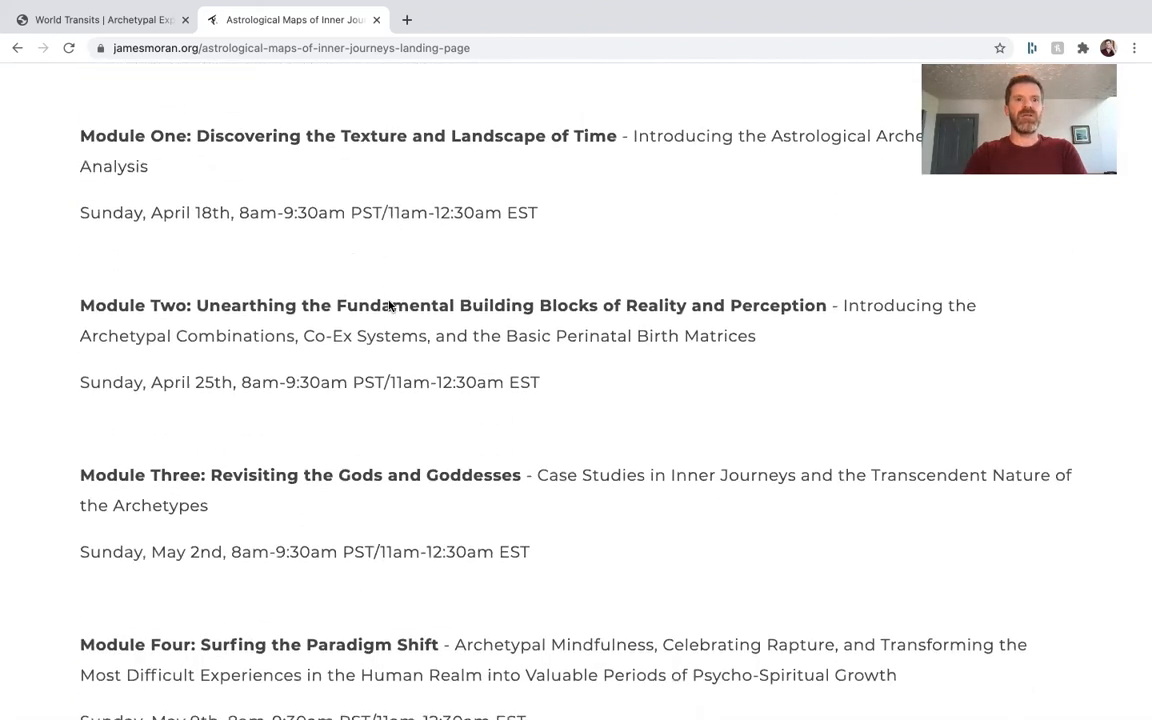
scroll(down, 3)
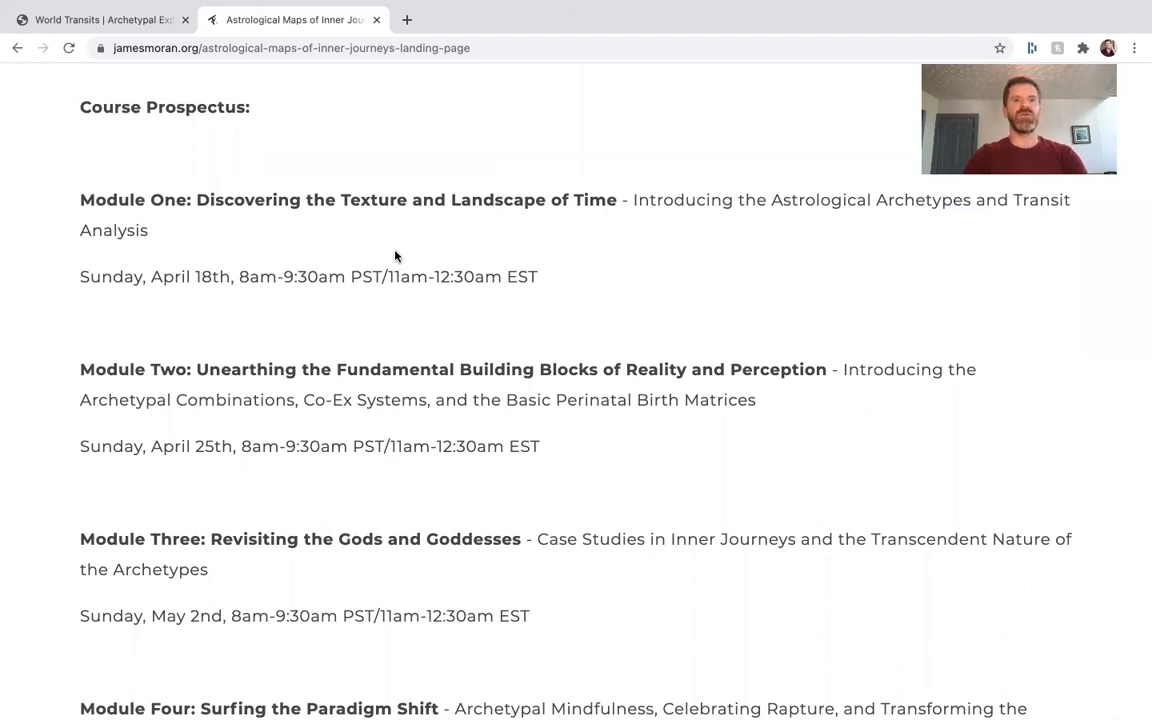
scroll(down, 3)
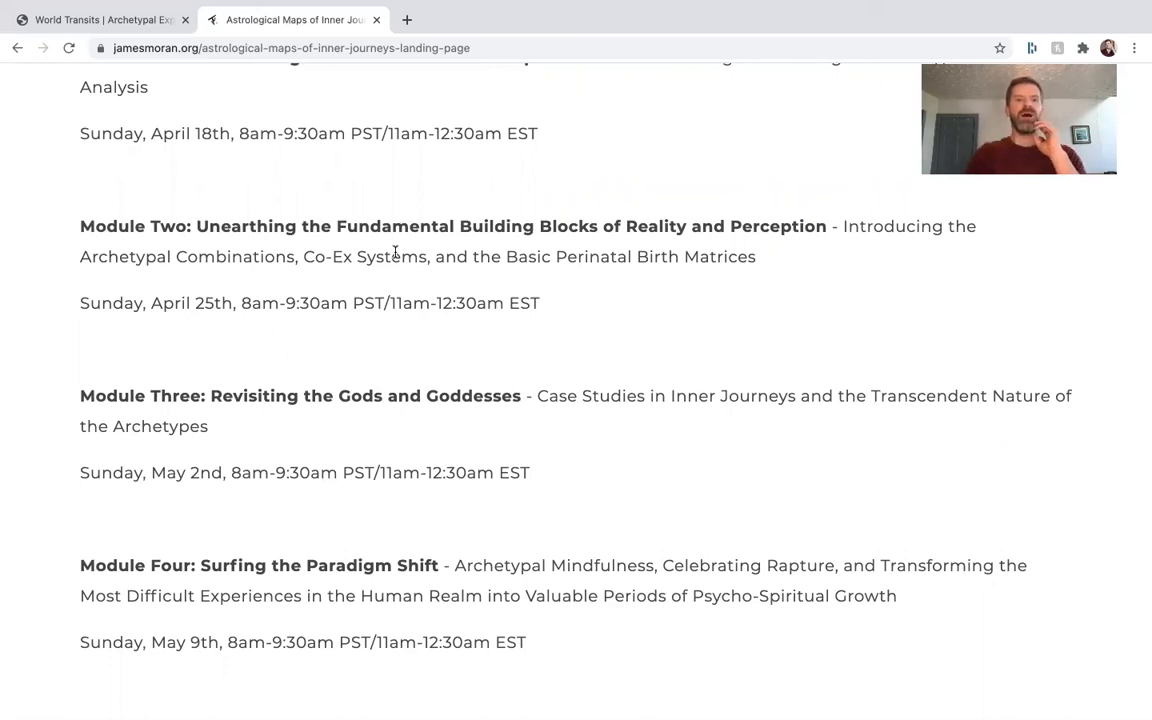
scroll(down, 3)
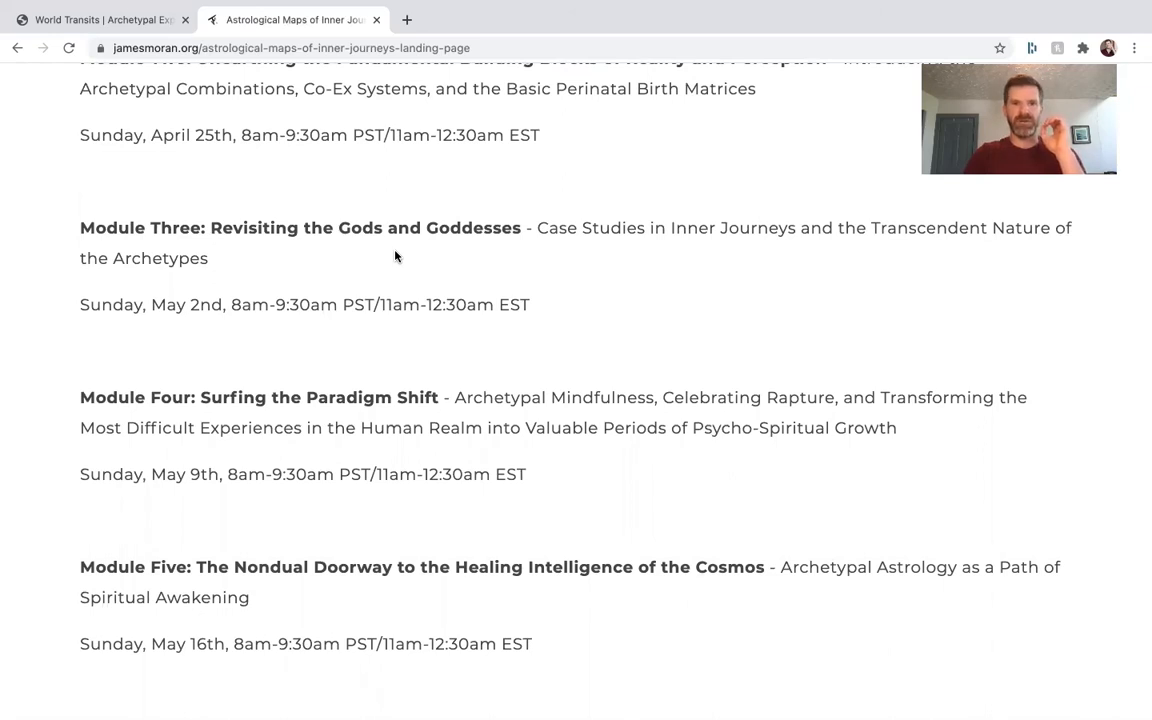
scroll(down, 3)
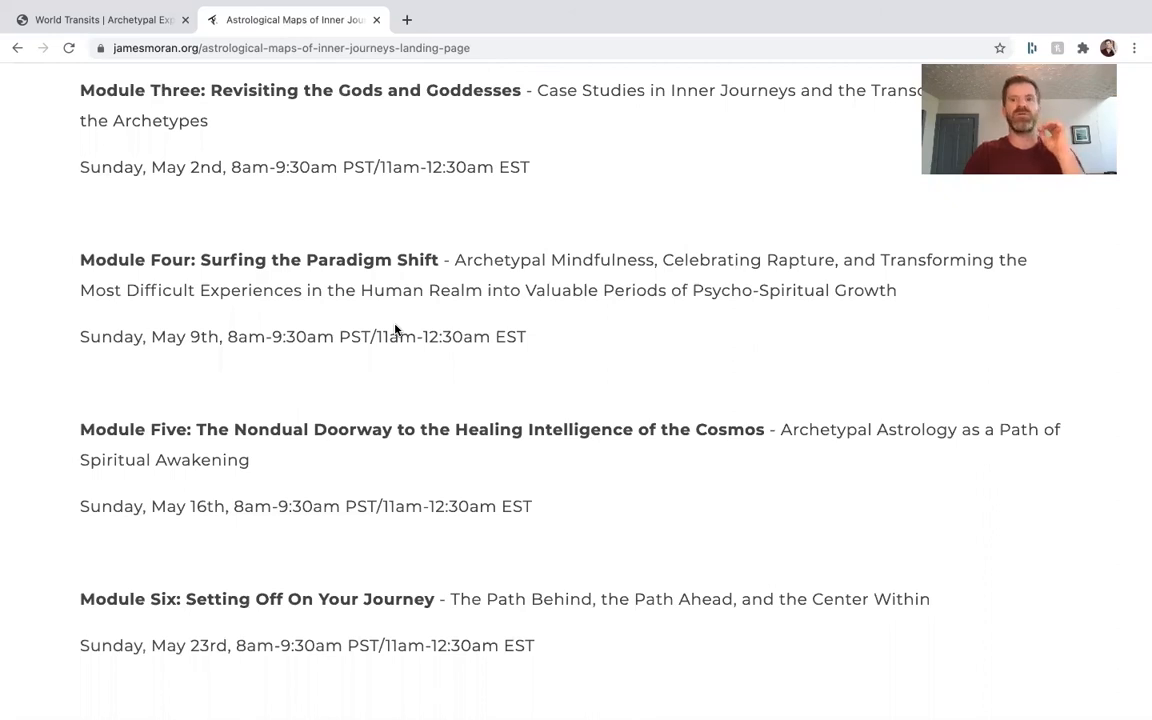
scroll(down, 3)
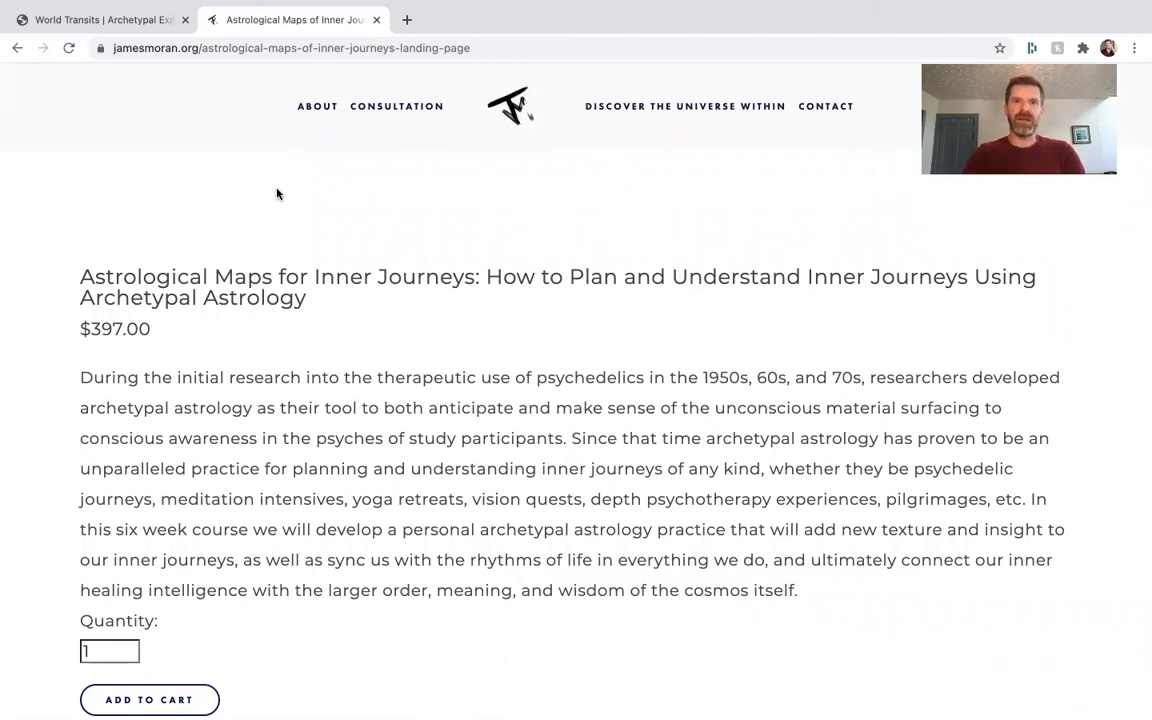
mouse_move(685, 8)
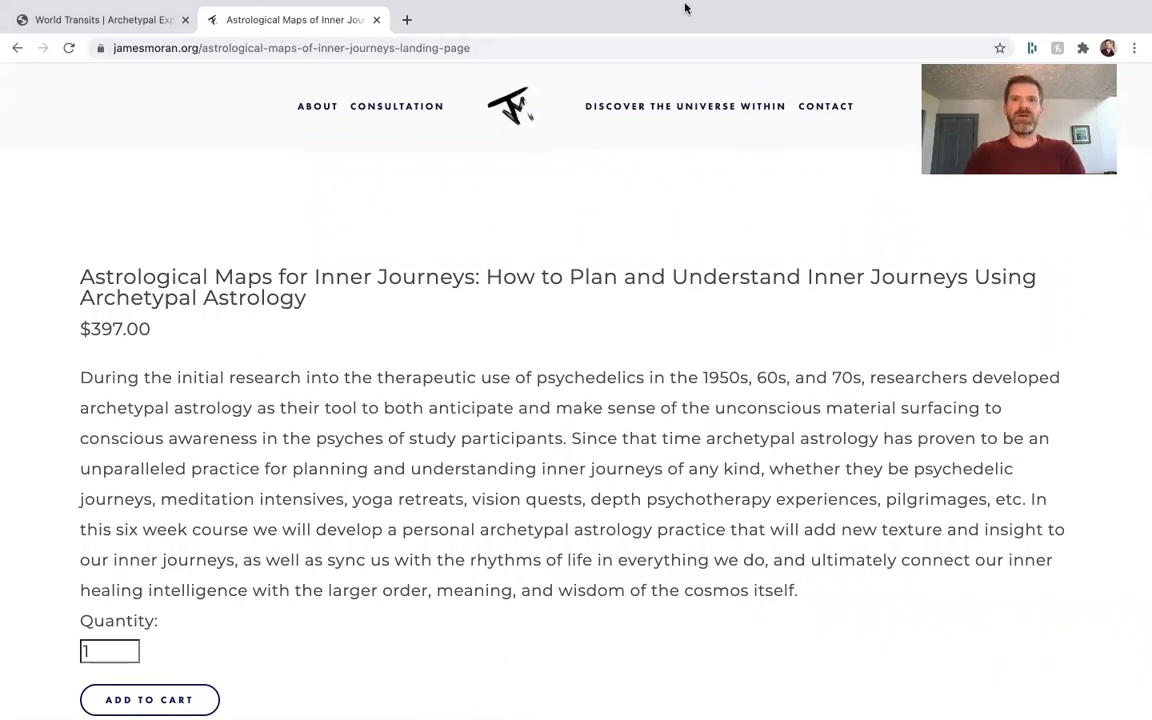